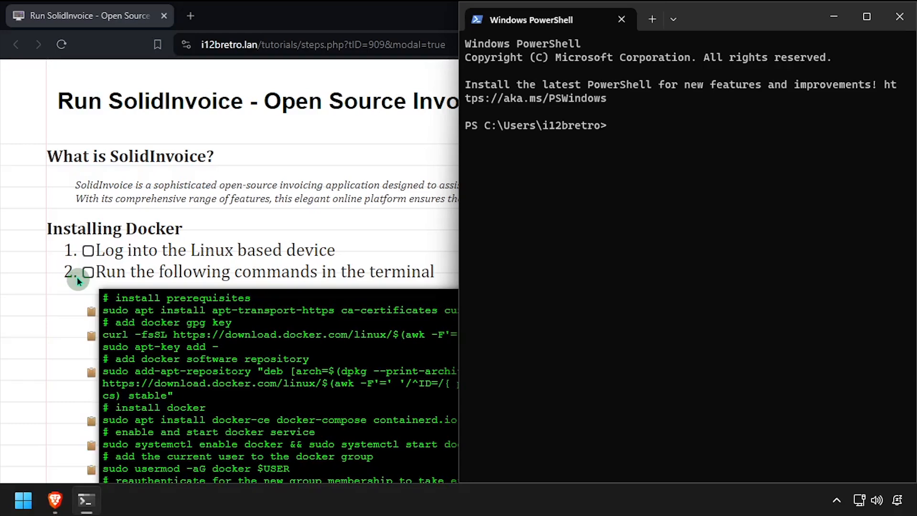
SSH into ubuntuserver as i12bretro and run the tutorial's Docker install, enable and group commands
text(ssh i12b)
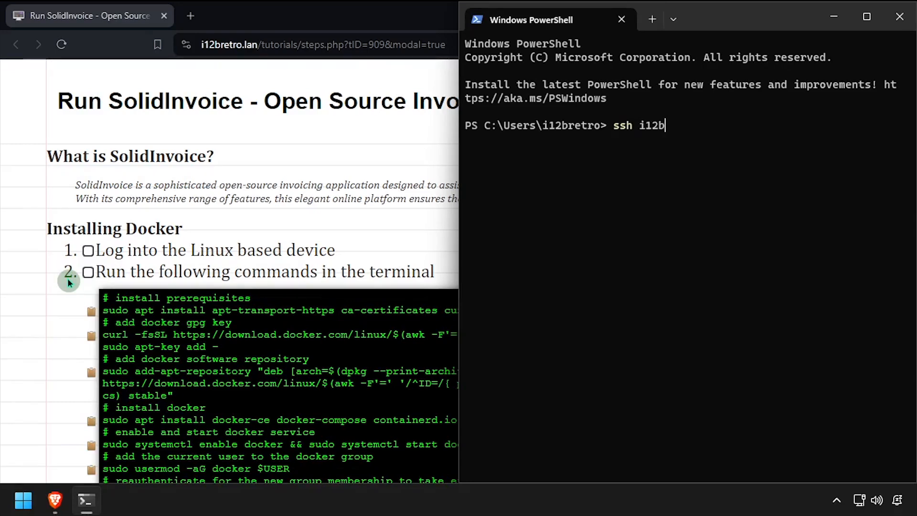
text(retro@ubuntuserver)
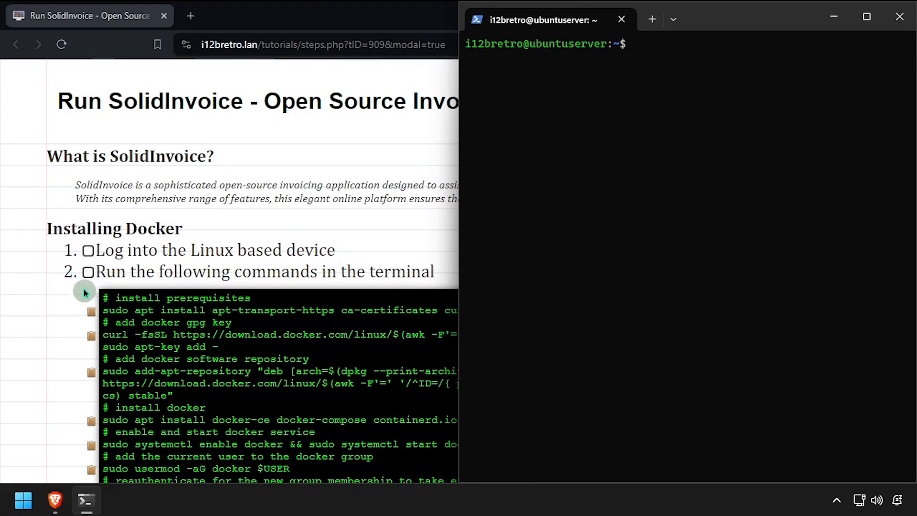
click(92, 314)
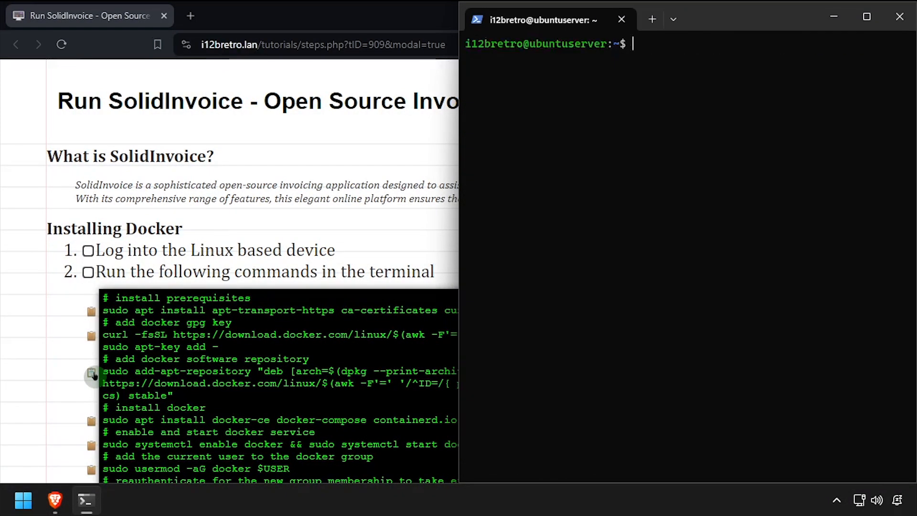
scroll(down, 3)
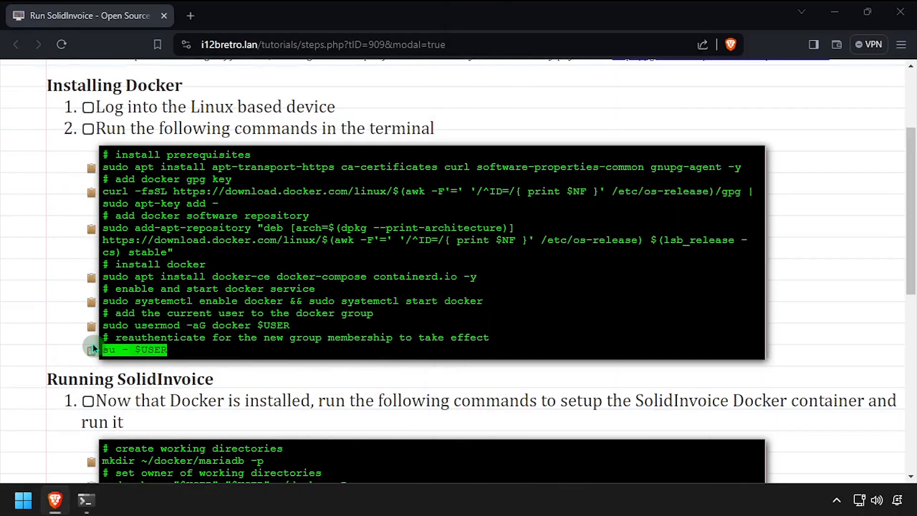
click(85, 499)
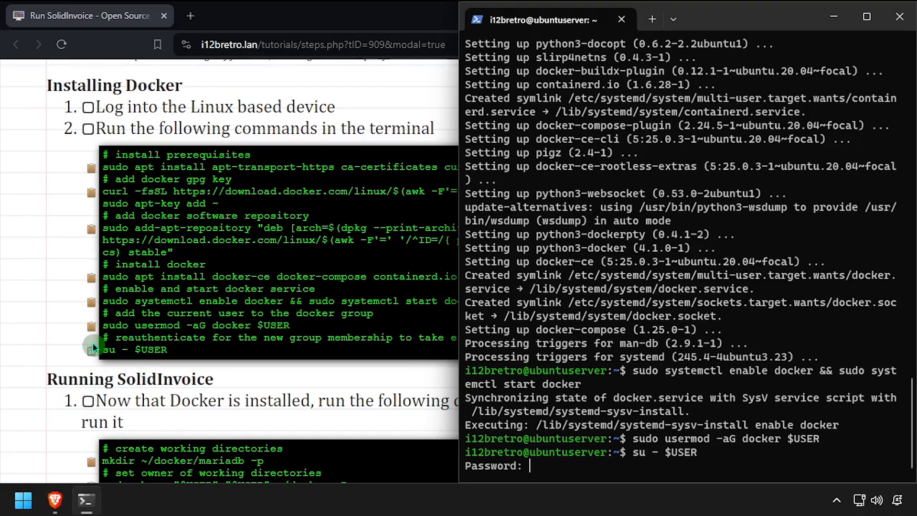
text(clear)
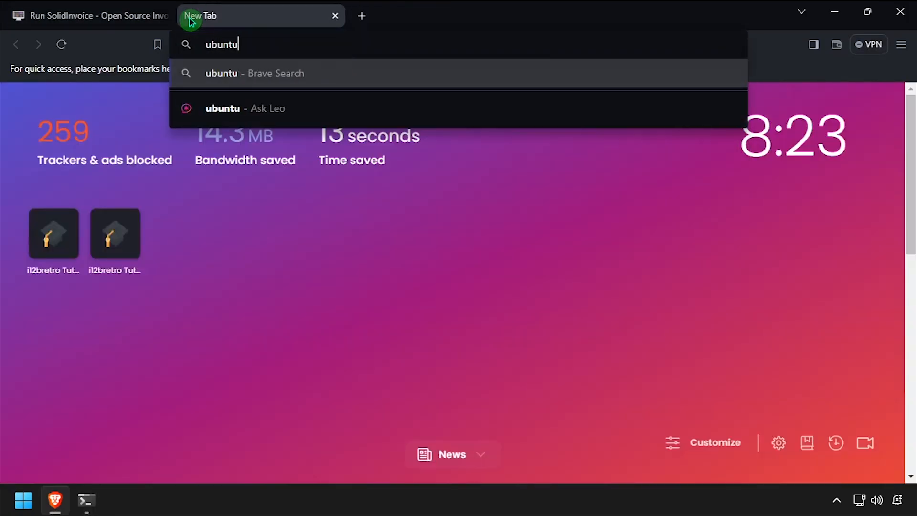
Browse to ubuntuserver.local:8080 and continue past the system requirements check
text(ubuntuserver.local:8080/install)
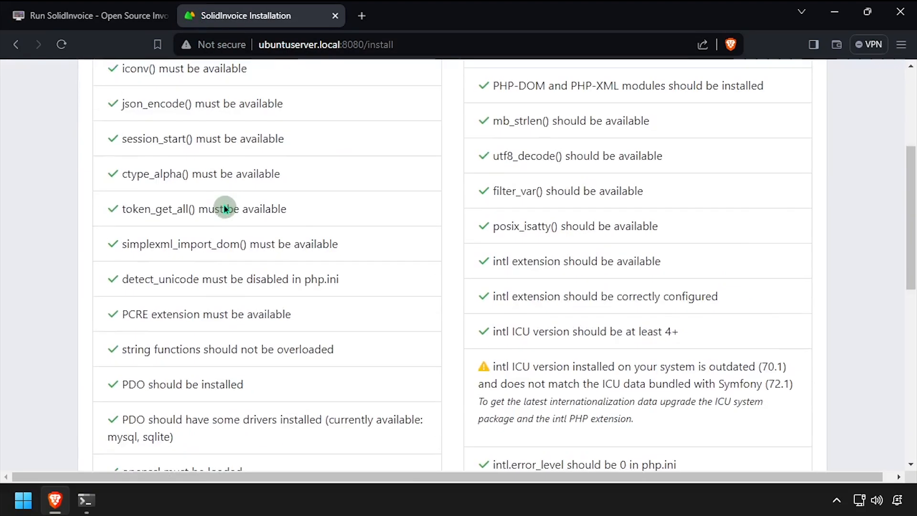
scroll(down, 3)
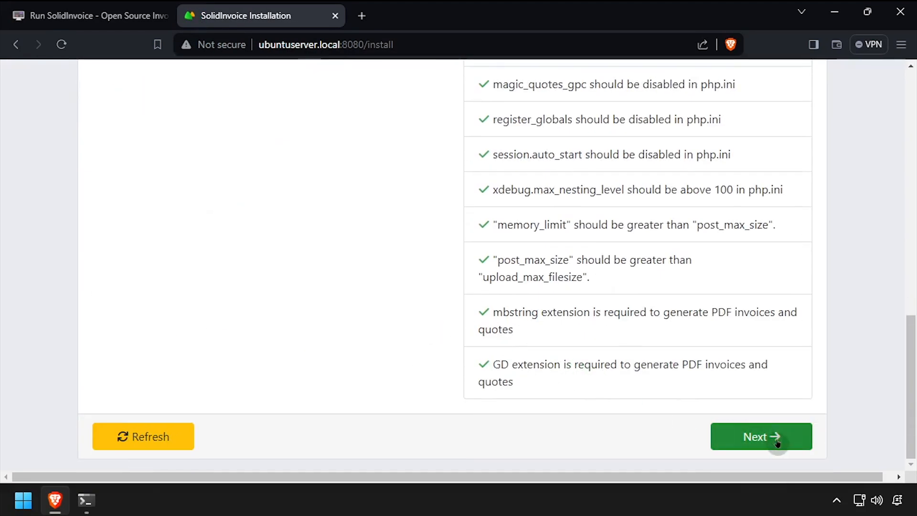
click(761, 436)
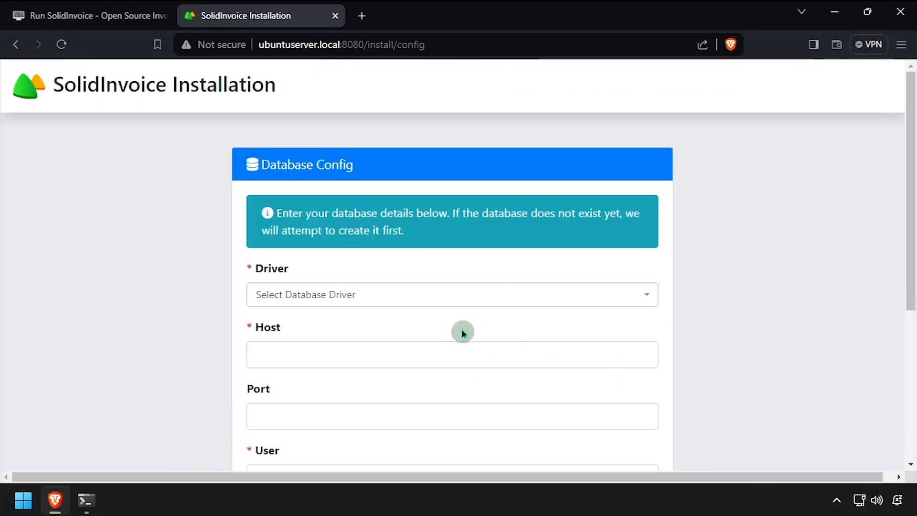
Configure a Mysql connection to host mariadb with user solidinvoice_rw and database solidinvoice, and submit it
click(450, 294)
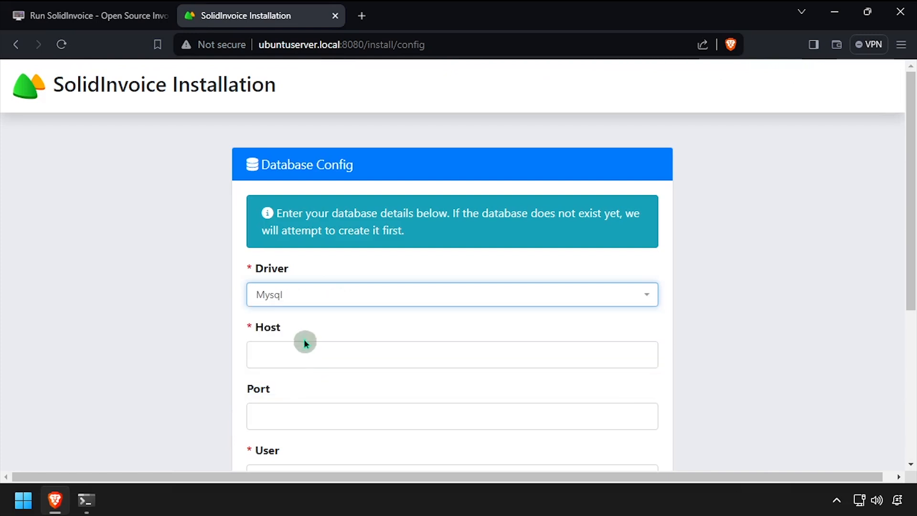
text(mariadb)
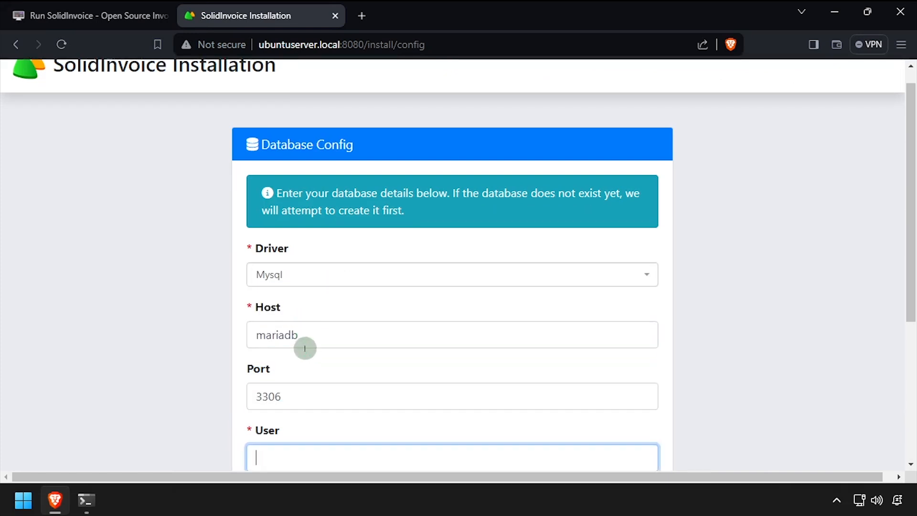
text(s)
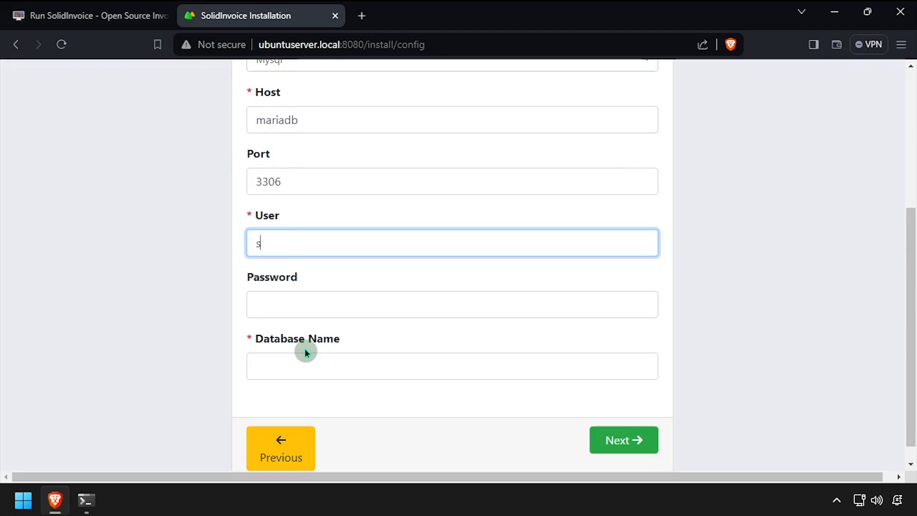
text(solidinvoice_rw)
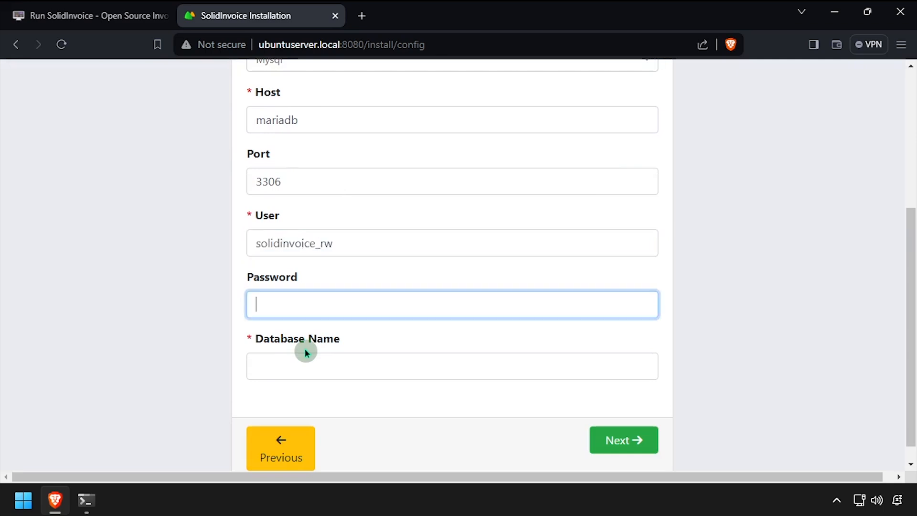
text(solidinvoic)
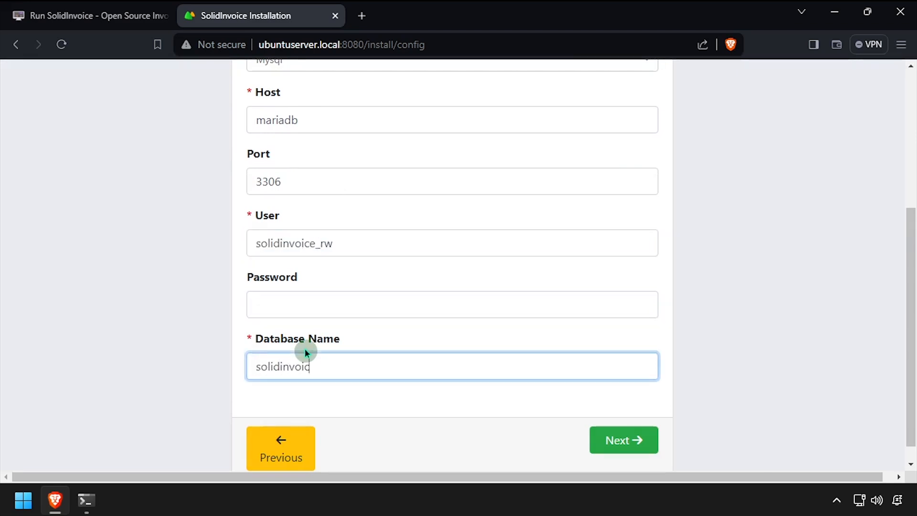
click(88, 16)
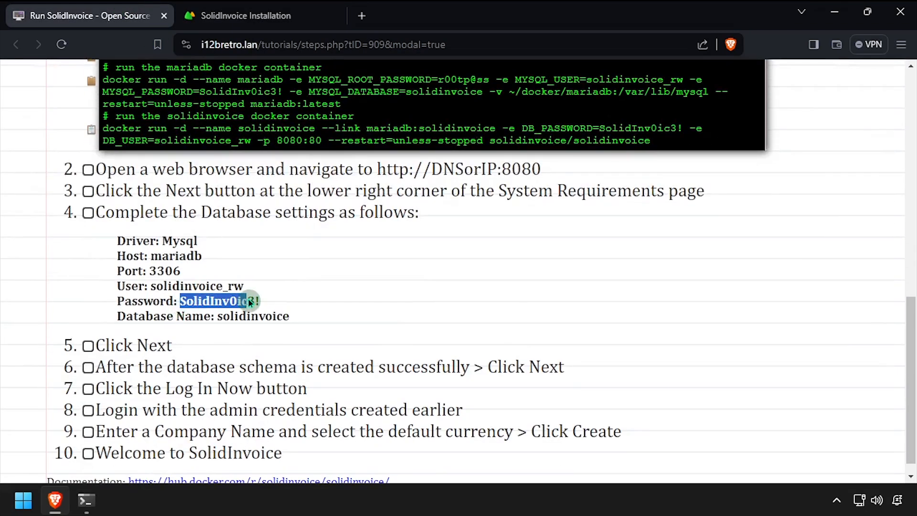
click(260, 16)
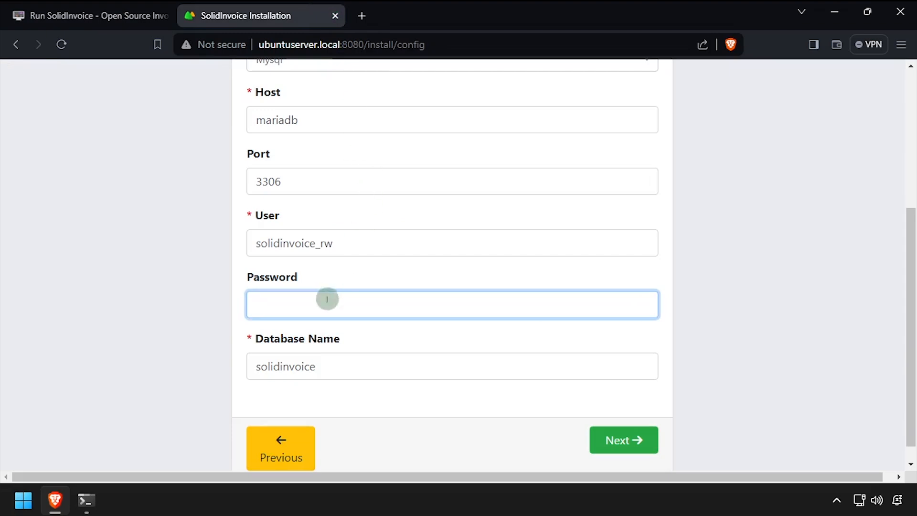
click(622, 440)
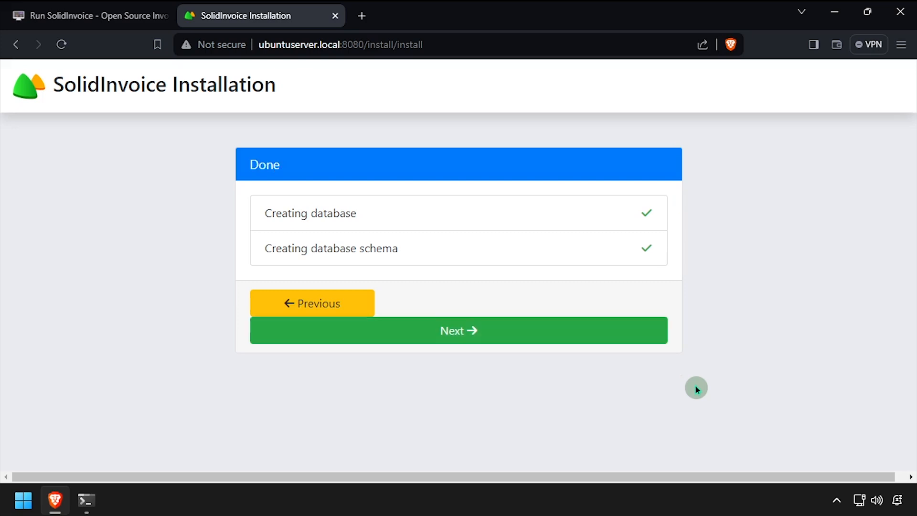
Set the locale to English (United States) in the system settings step
click(458, 330)
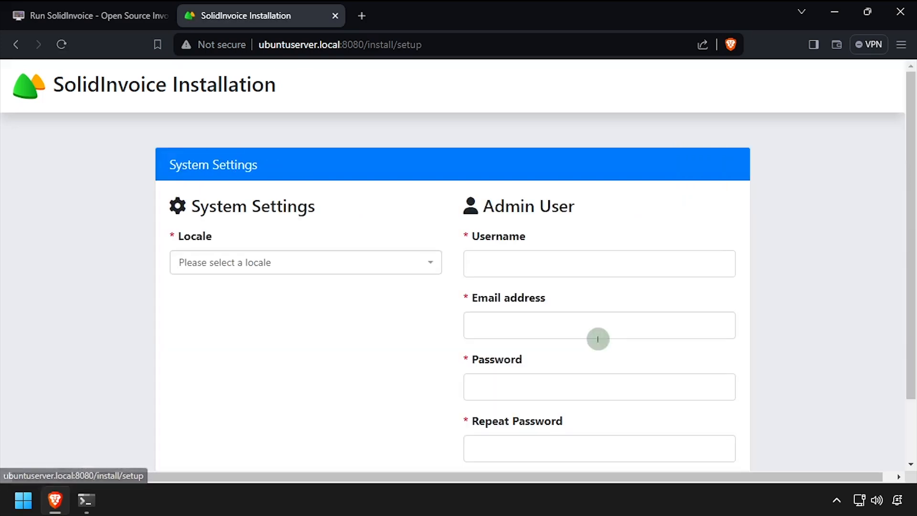
click(305, 262)
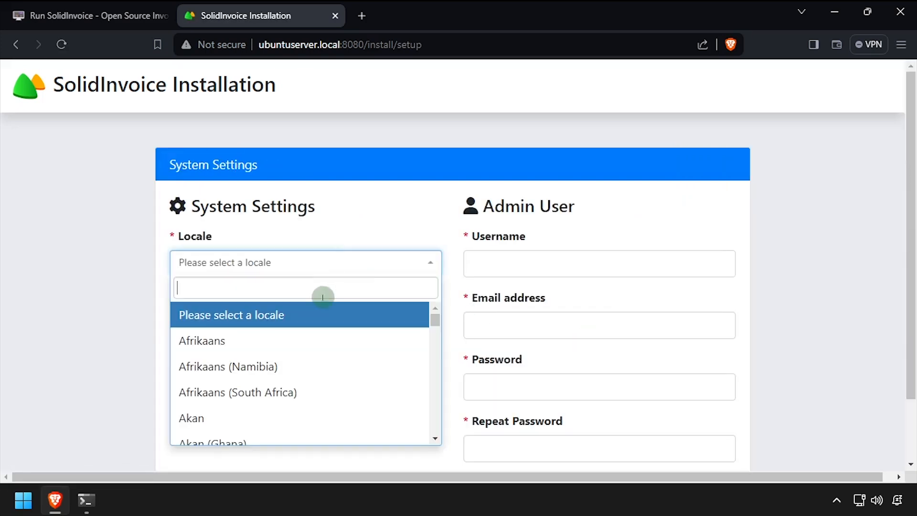
text(united)
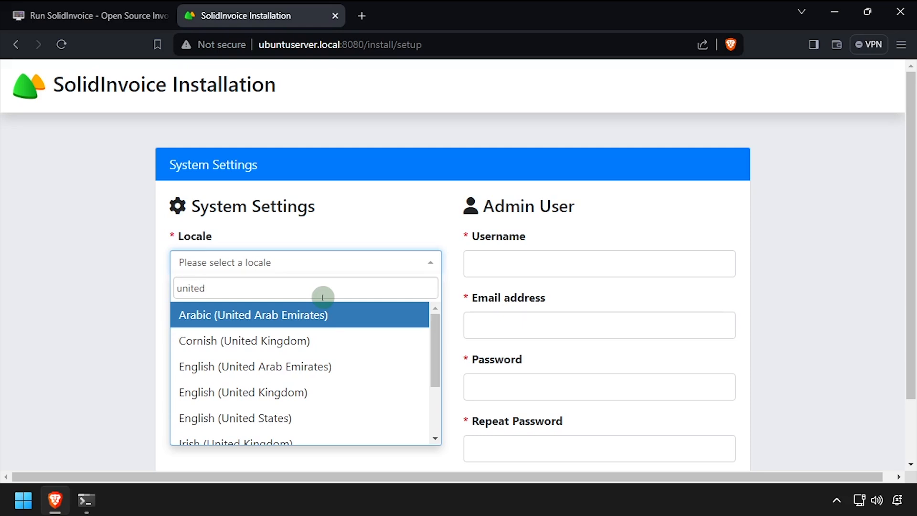
click(234, 417)
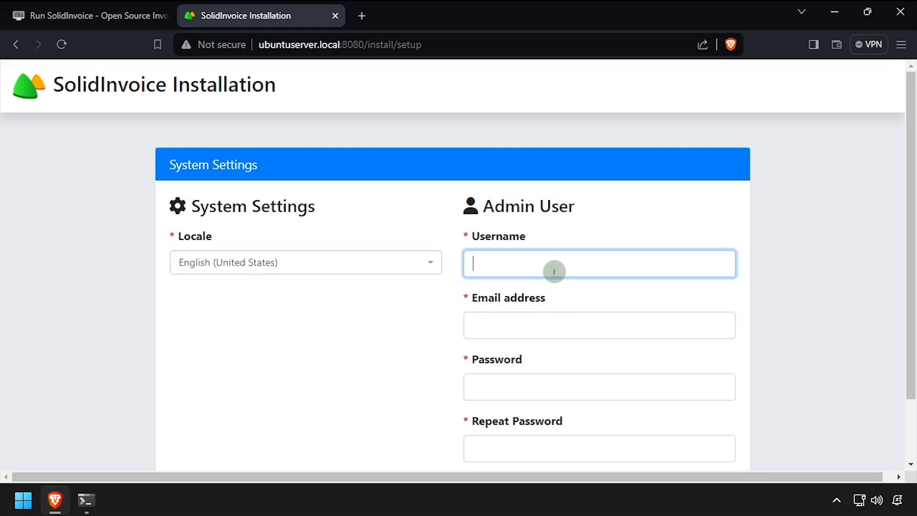
Create the i12bretro admin account with email and password, completing the installation
text(i12bretro@)
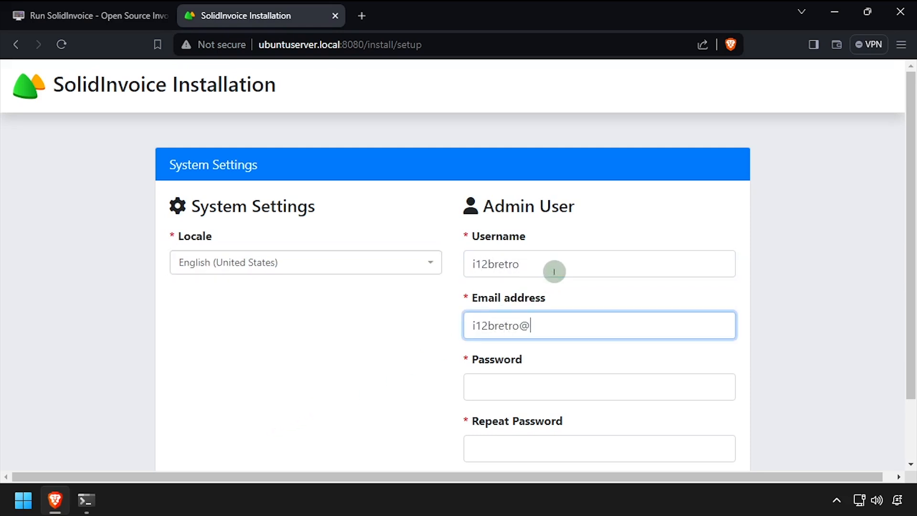
text(••••)
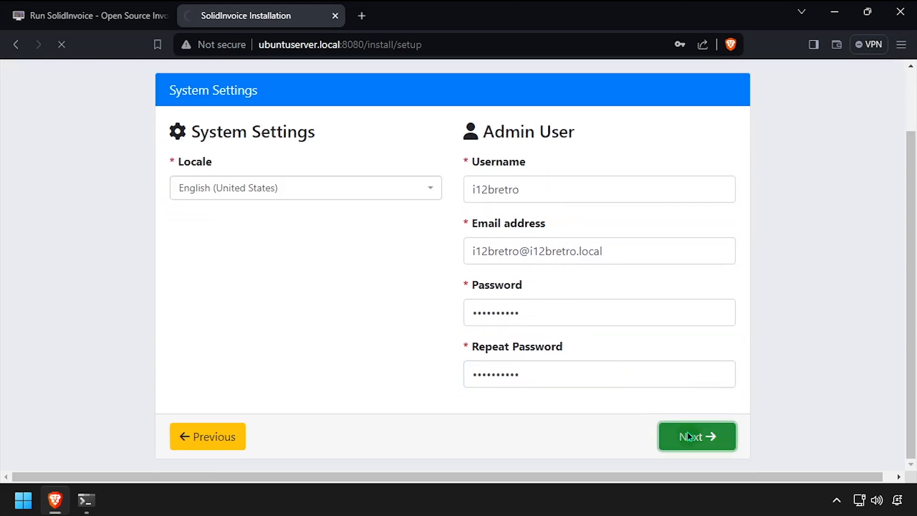
click(696, 436)
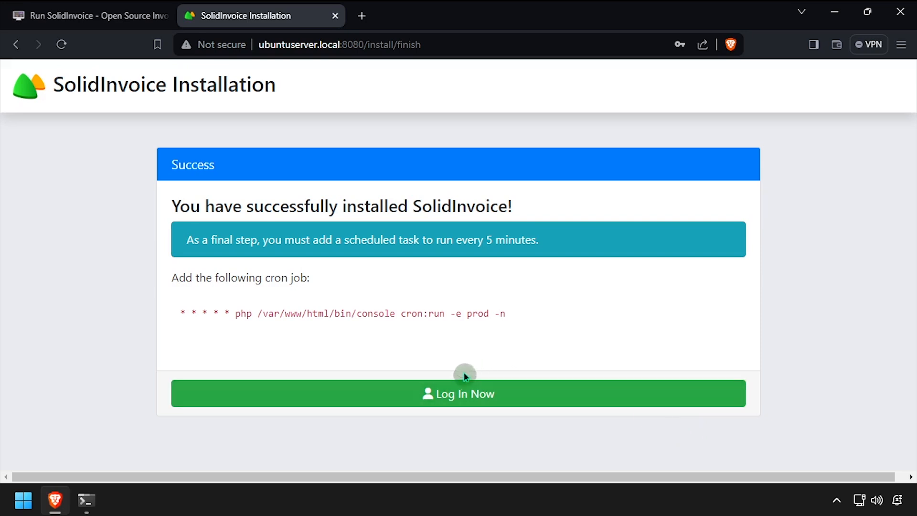
Log in to SolidInvoice as the i12bretro admin
click(457, 394)
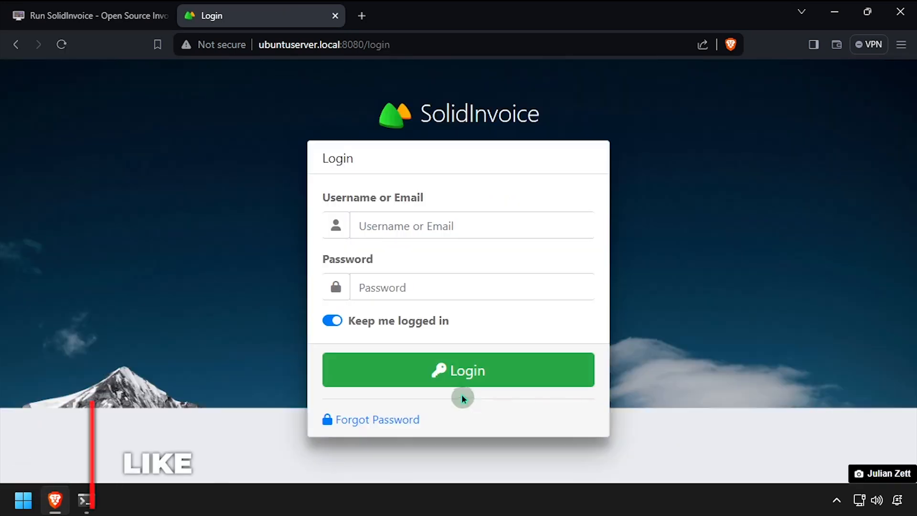
text(i12bretro)
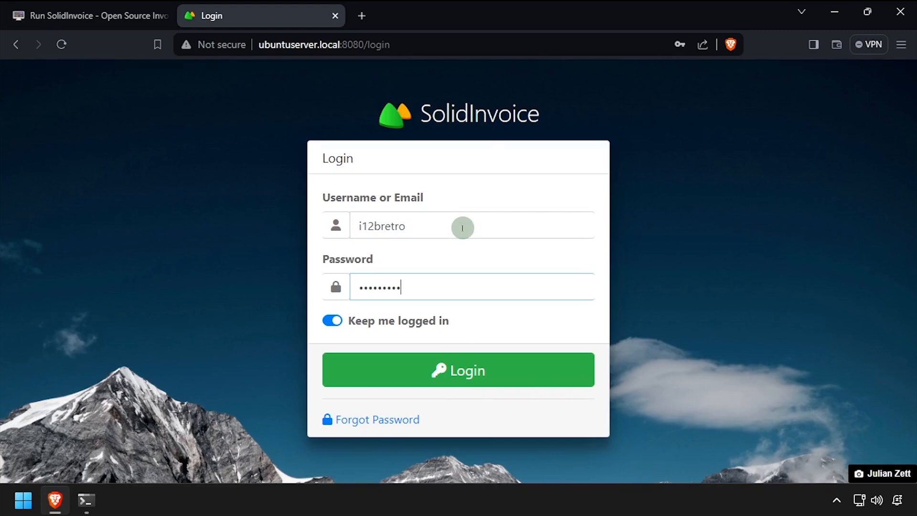
click(458, 370)
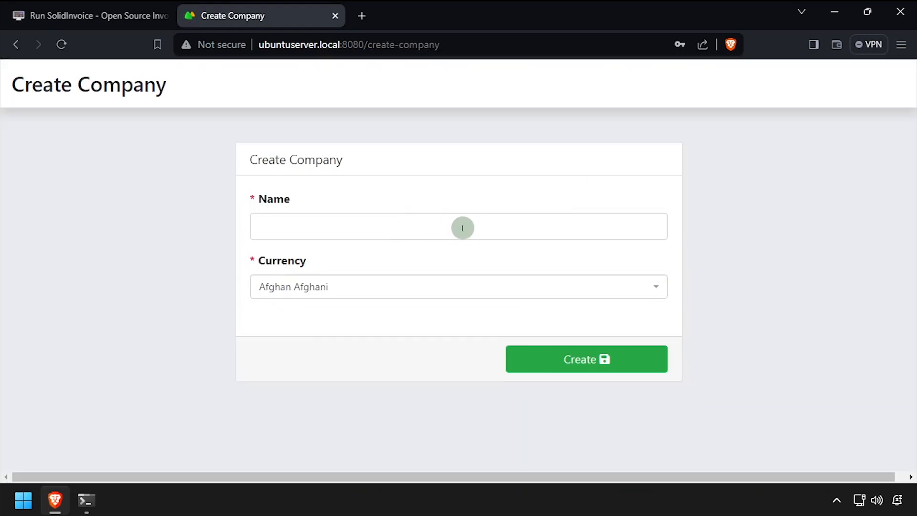
Create the company 'i12bretro docker' with US Dollar currency, reaching its dashboard
text(i12b)
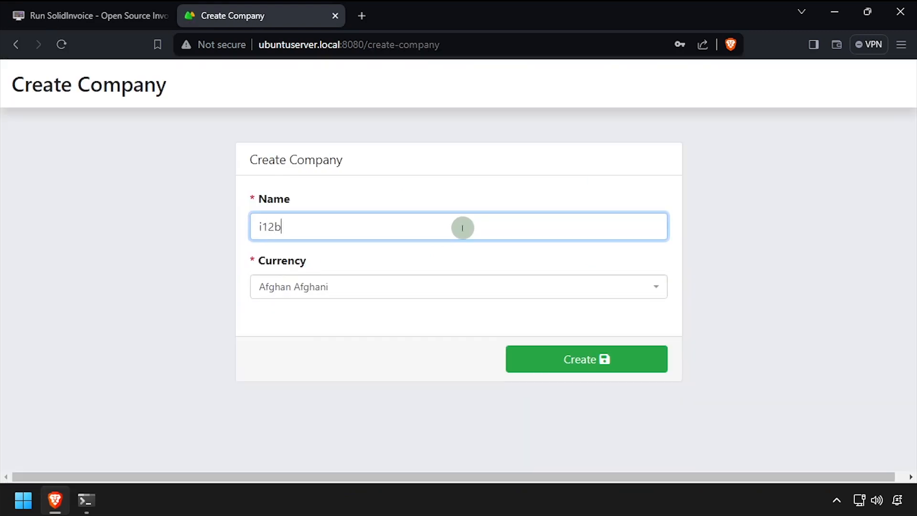
text(retro docker)
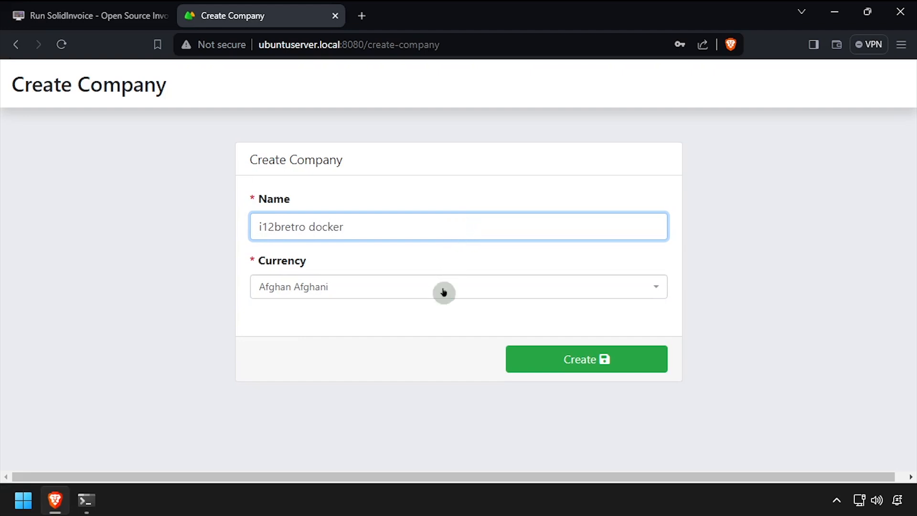
click(457, 286)
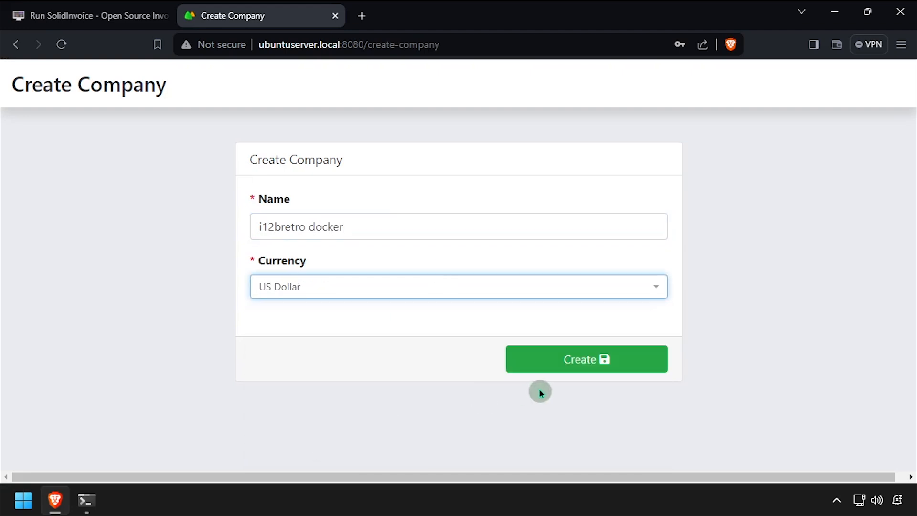
click(586, 359)
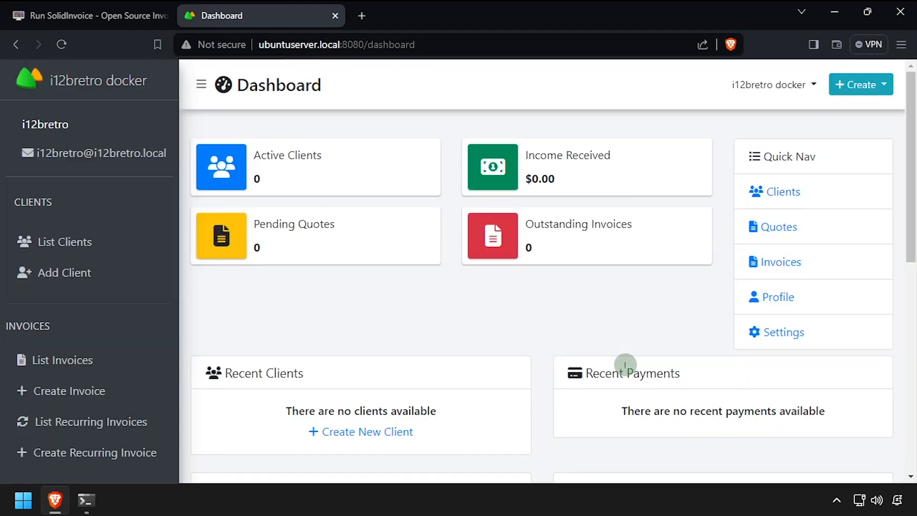